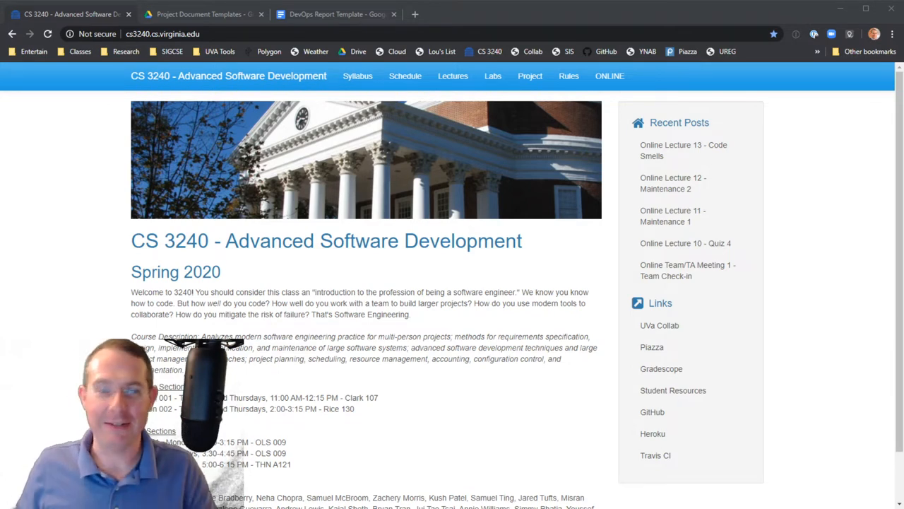
- Switch from the DevOps template to the course site and open its Labs page
left_click(347, 14)
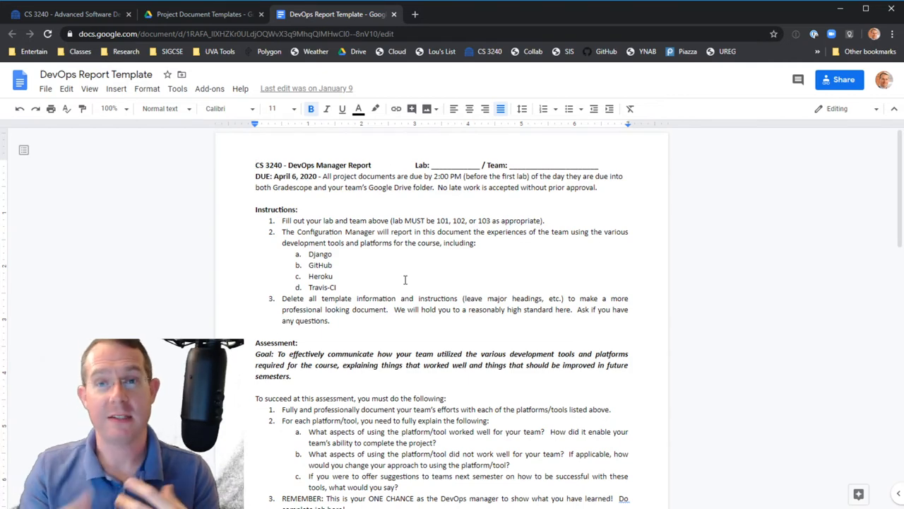
left_click(67, 14)
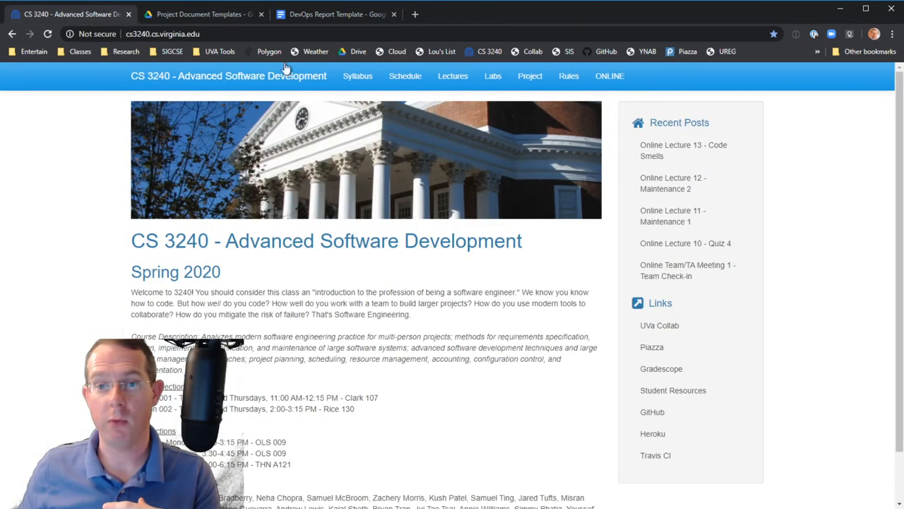
left_click(493, 75)
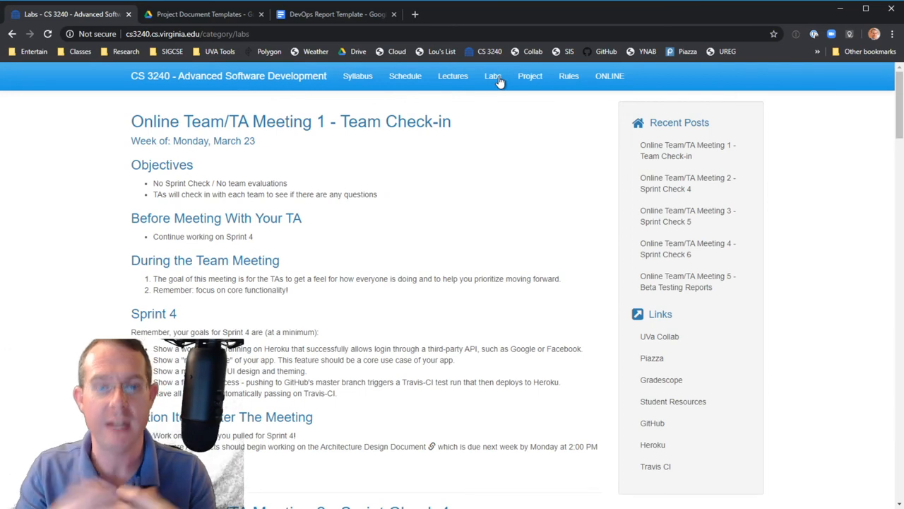